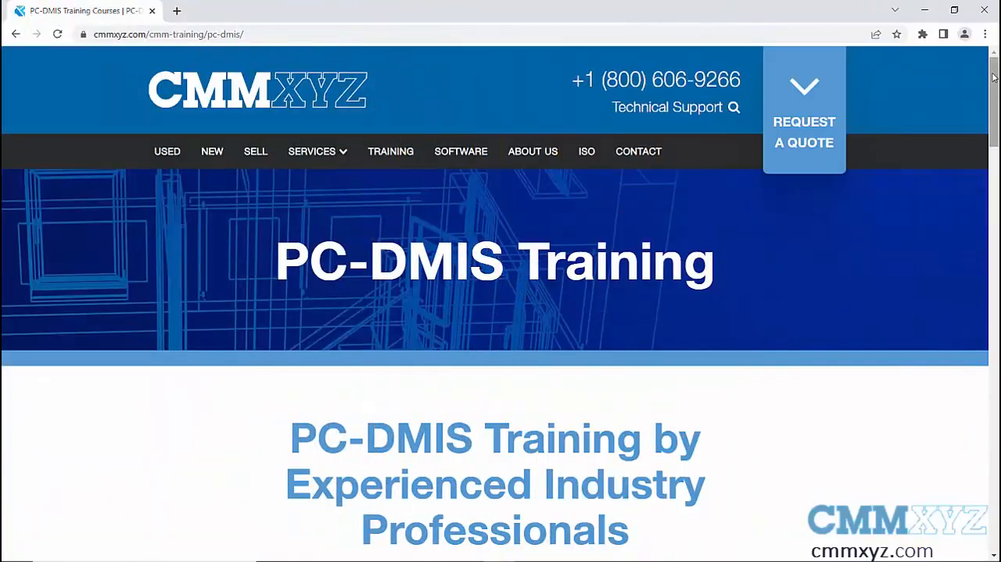
Scroll the CMMXYZ training page down to the Level 1, 2 and 3 PC-DMIS course cards
scroll("down", 3)
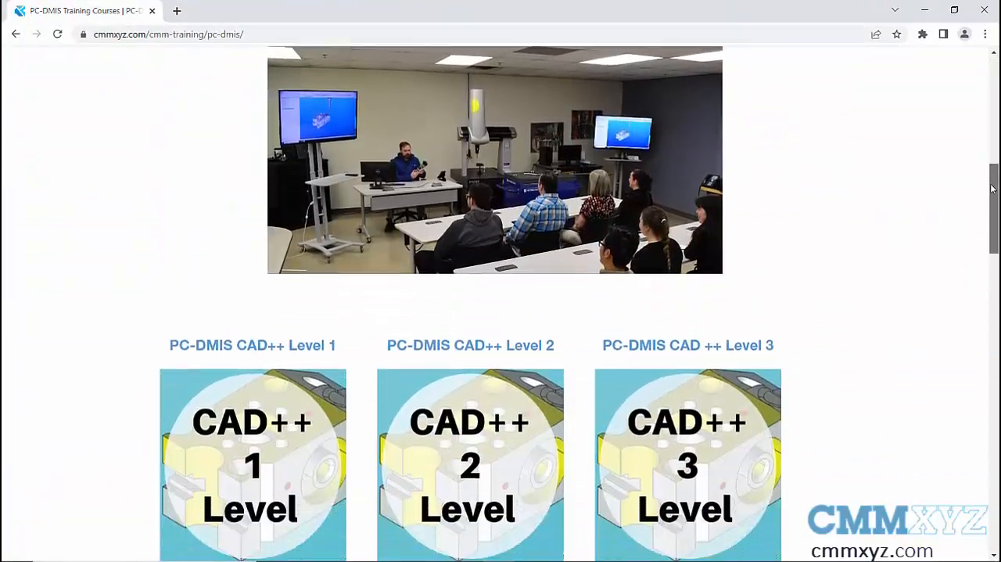
scroll("down", 3)
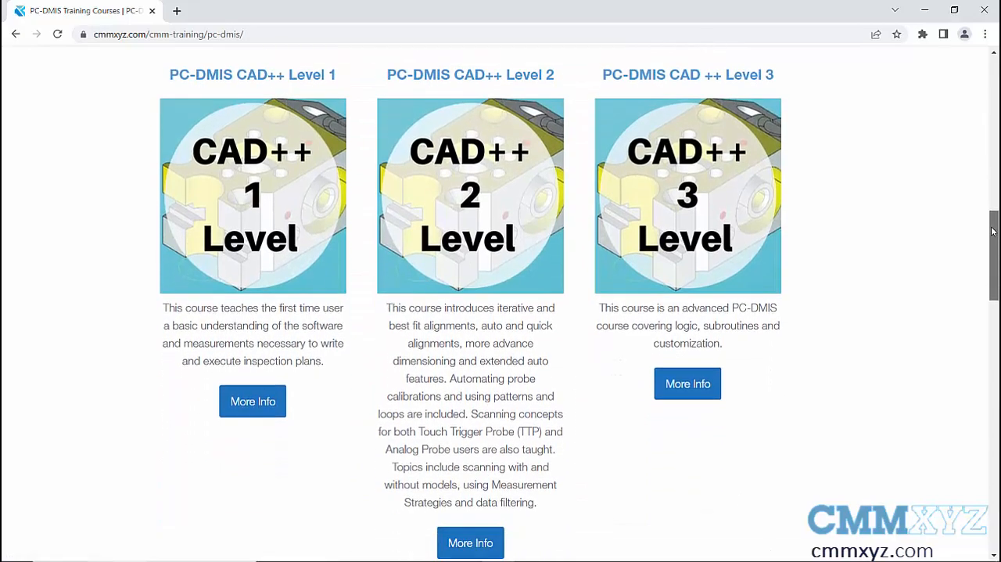
scroll("down", 3)
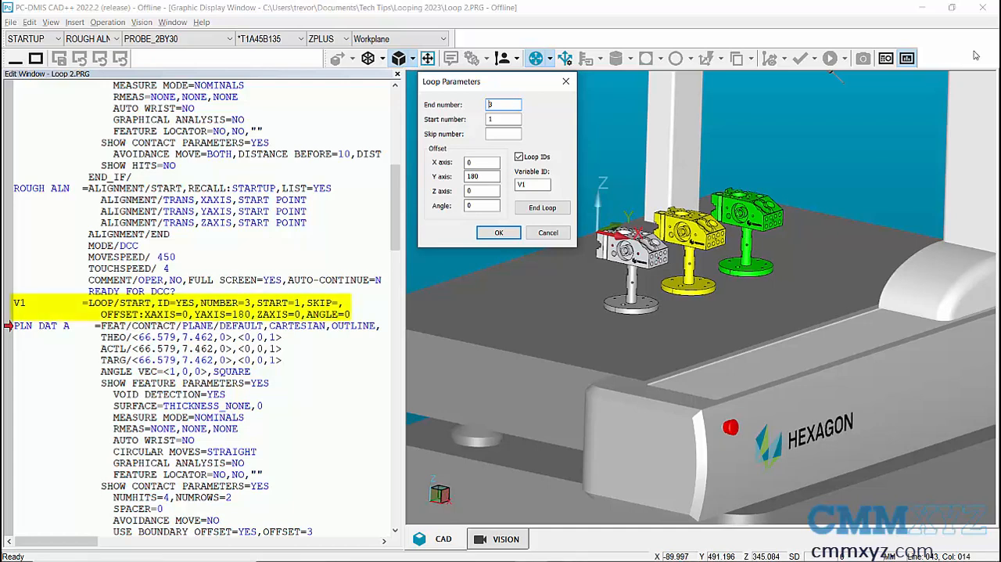
left_click(532, 185)
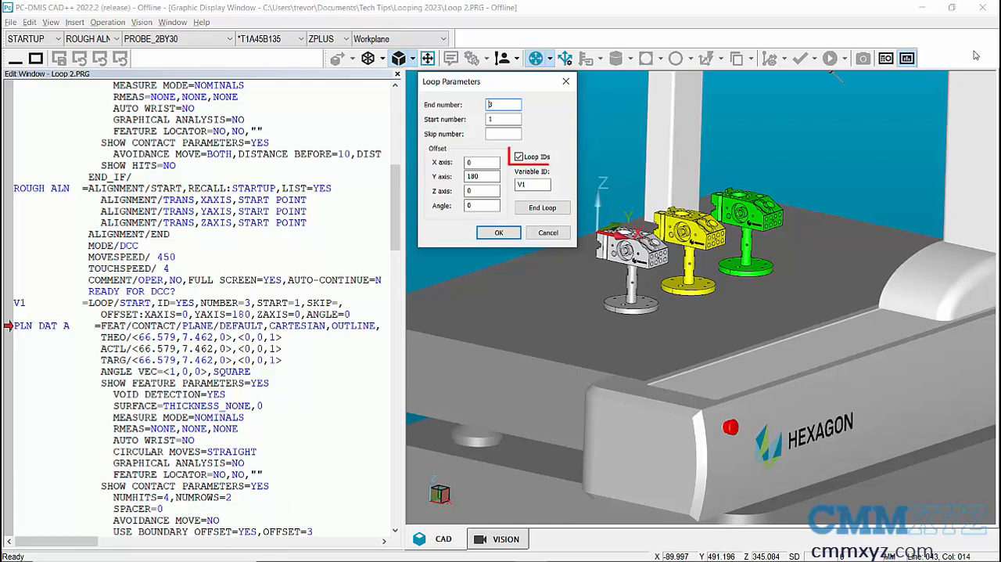
left_click(518, 155)
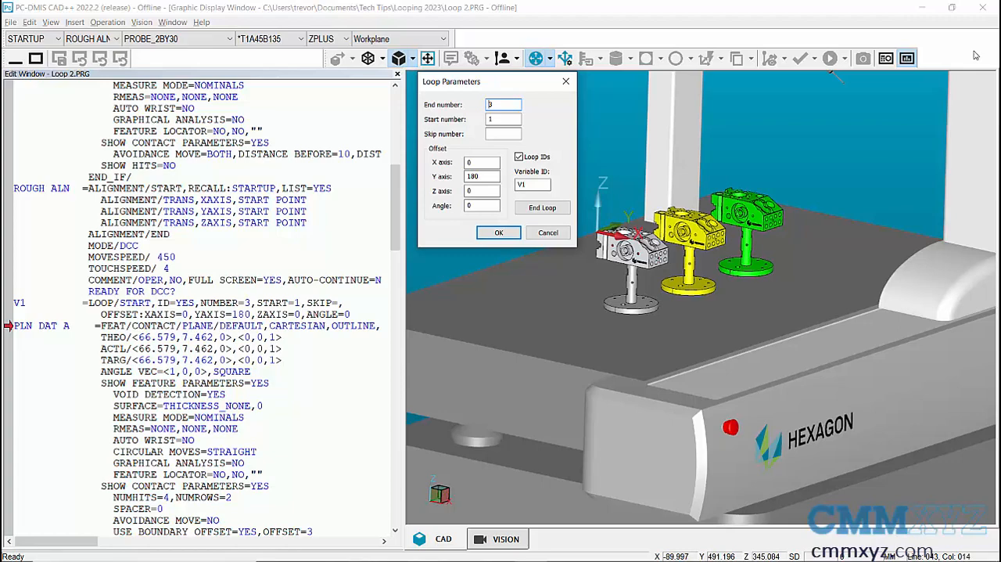
left_click(498, 232)
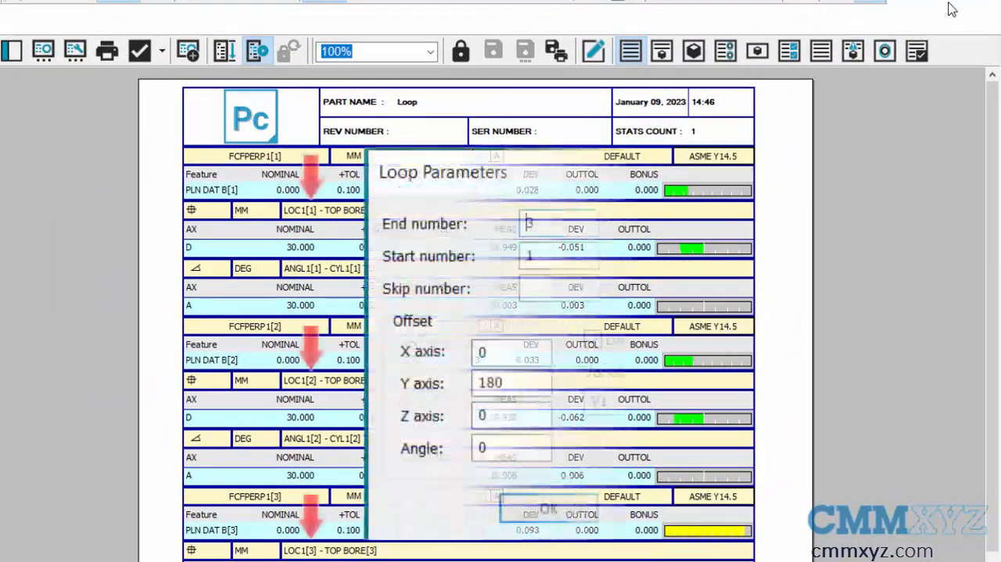
Show the Report window with looped feature IDs suffixed [1], [2] and [3]
left_click(591, 339)
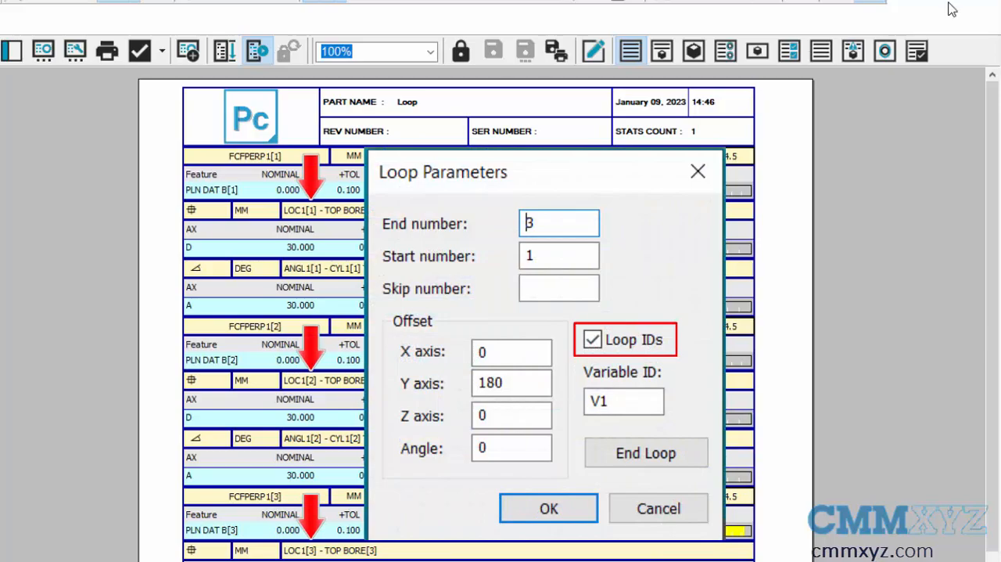
left_click(548, 507)
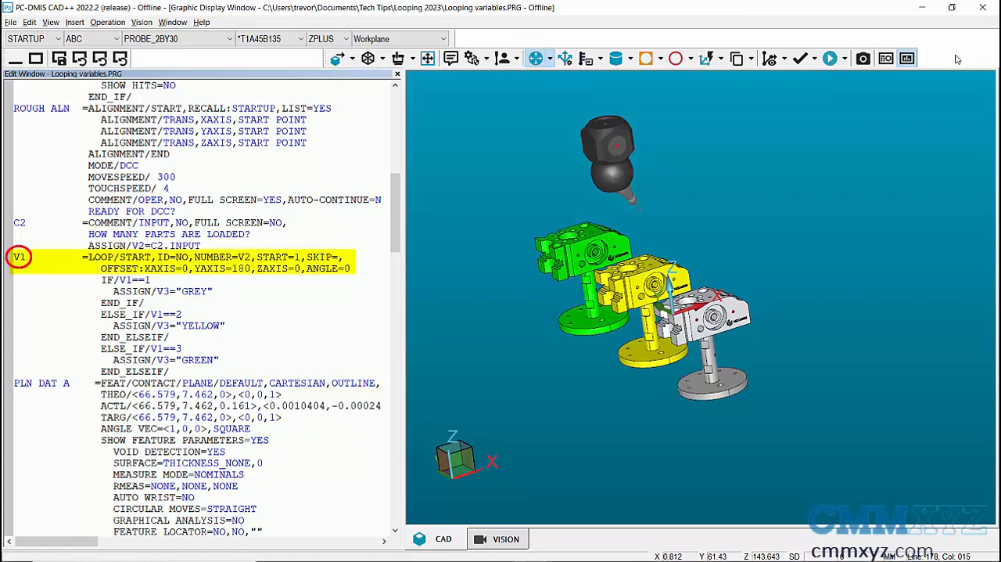
mouse_move(522, 250)
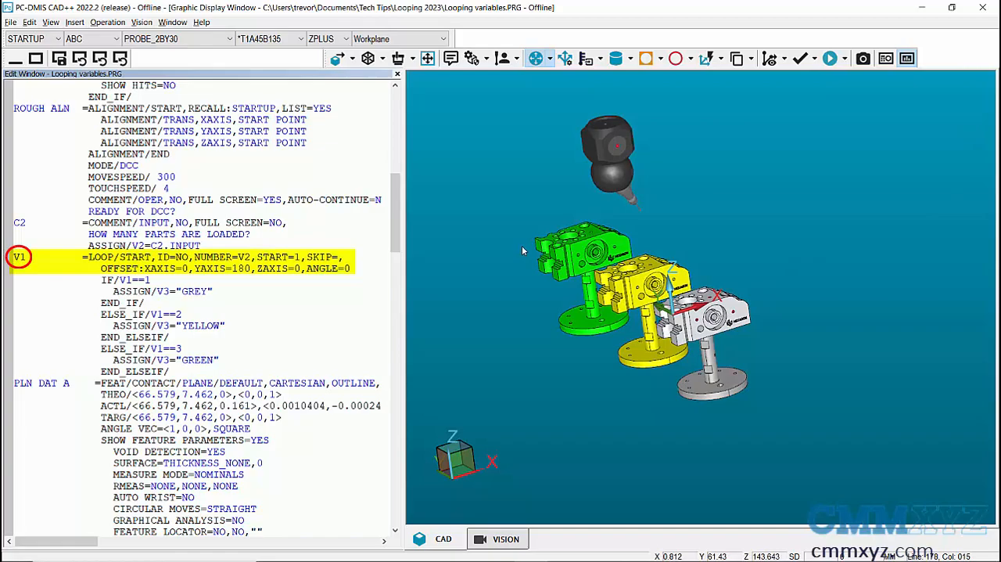
Scroll Looping variables.PRG through the LOOP/START block assigning V3 GREY, YELLOW or GREEN
scroll("down", 3)
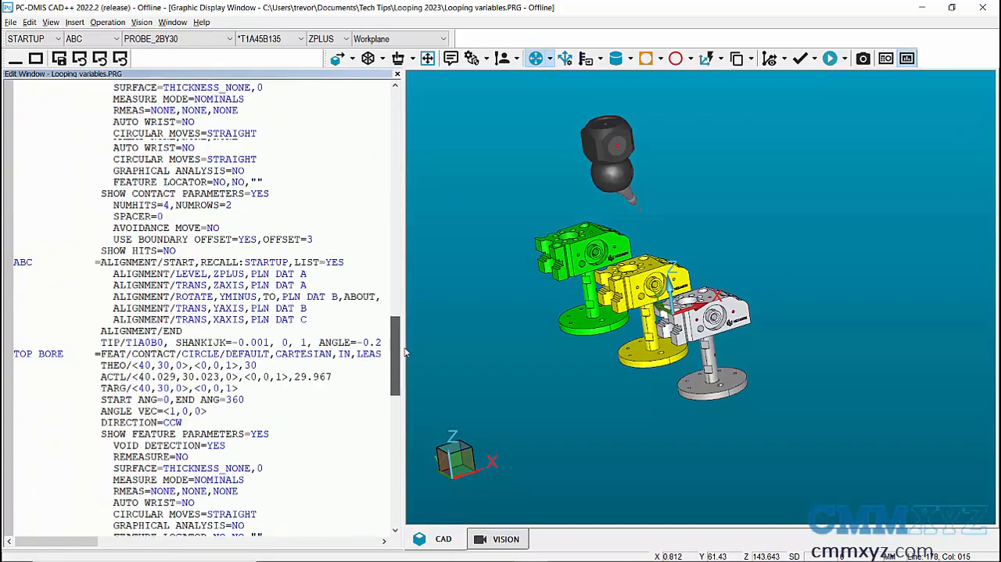
scroll("down", 3)
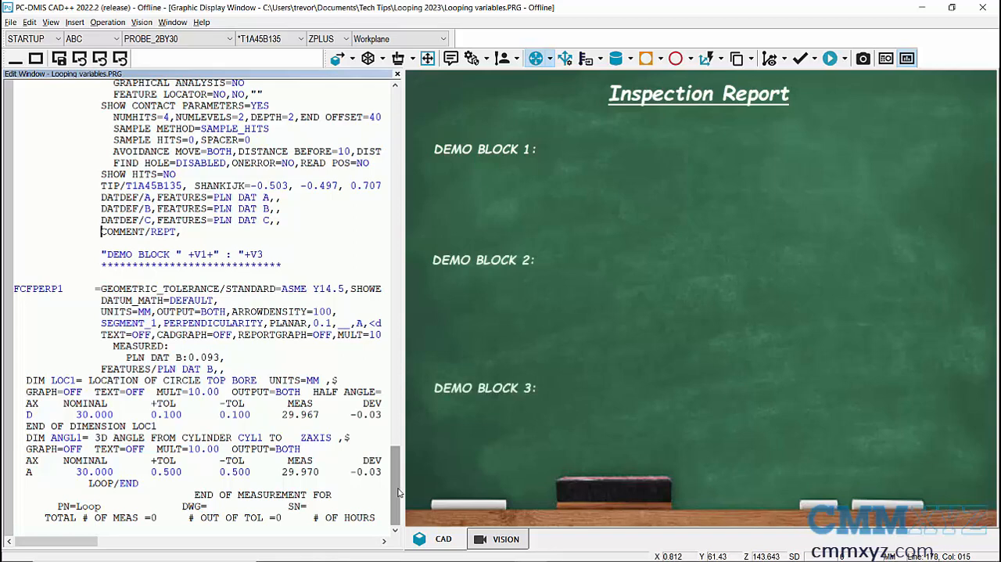
Show the empty Inspection Report template beside the DEMO BLOCK, V1, V3 comment
left_click(830, 58)
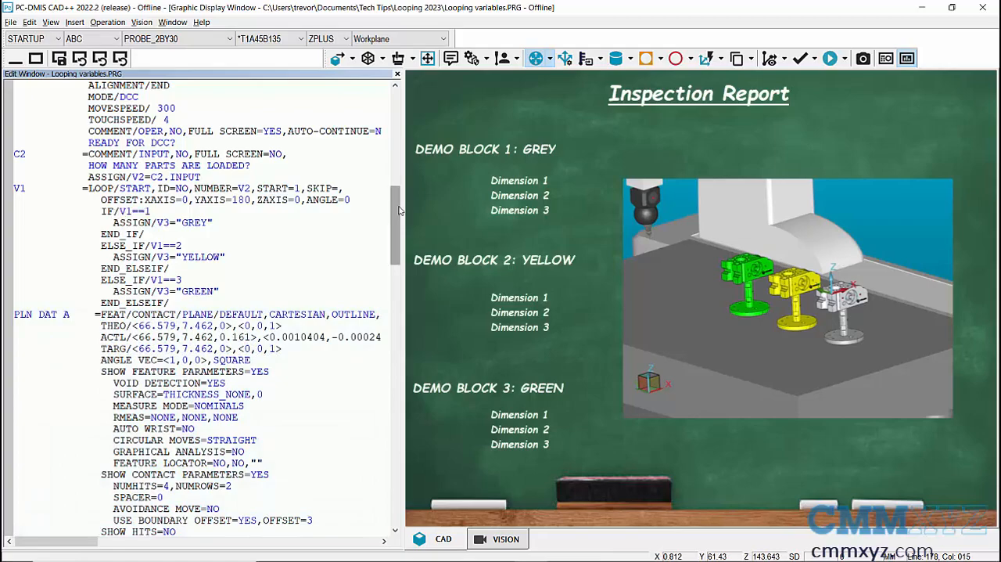
Scroll the Edit window through the code beside the DEMO BLOCK 1 GREY, 2 YELLOW, 3 GREEN report
scroll("down", 3)
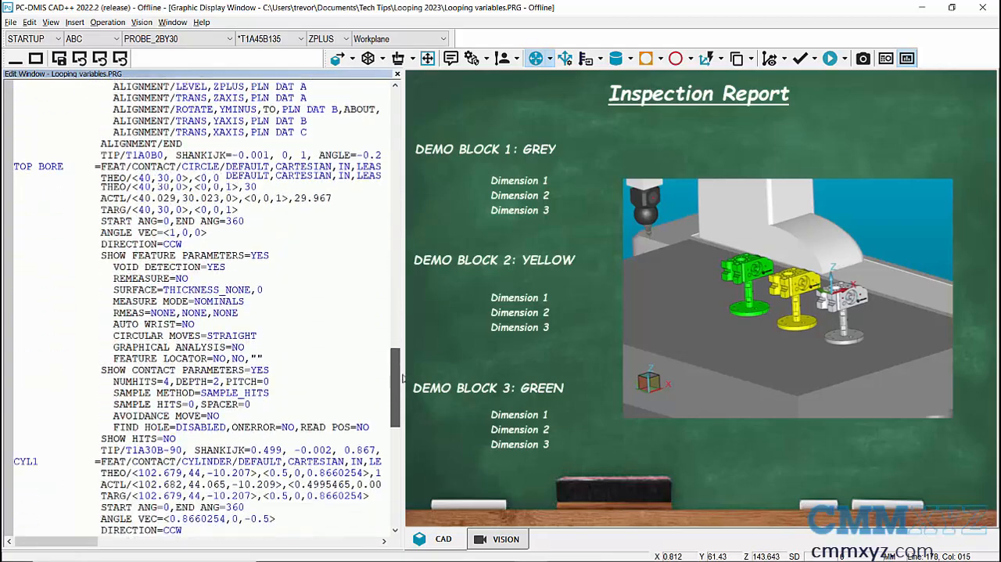
scroll("down", 3)
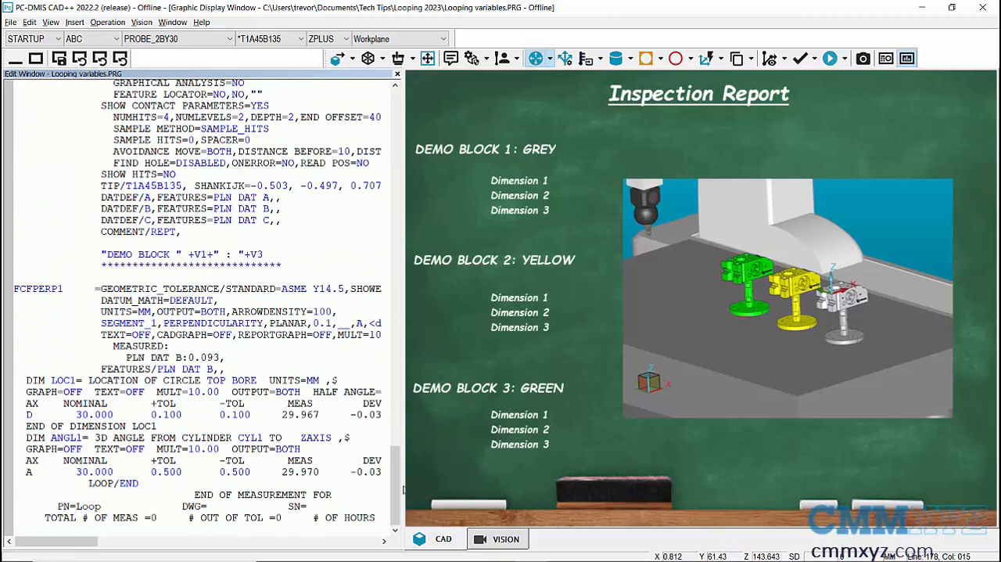